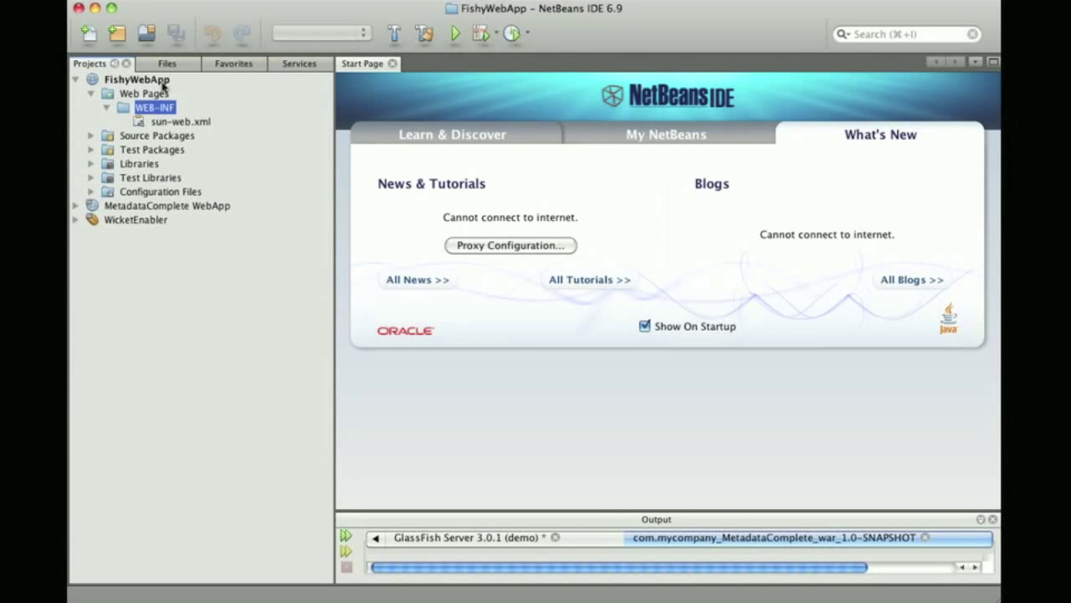
- Create servlet SuspectServlet in package web of FishyWebApp via the New Servlet wizard
right_click(137, 78)
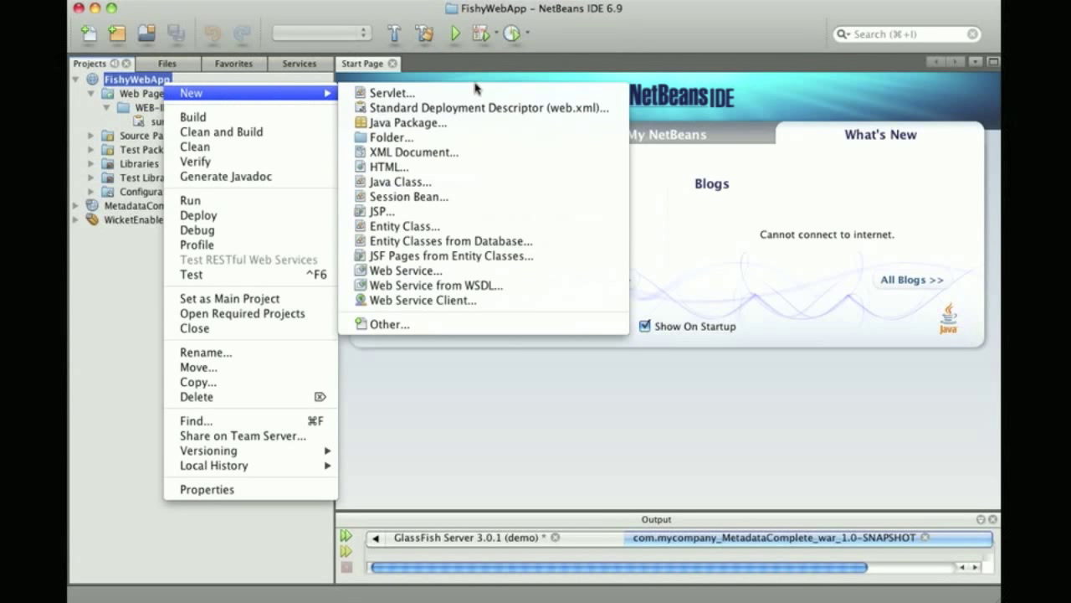
click(391, 93)
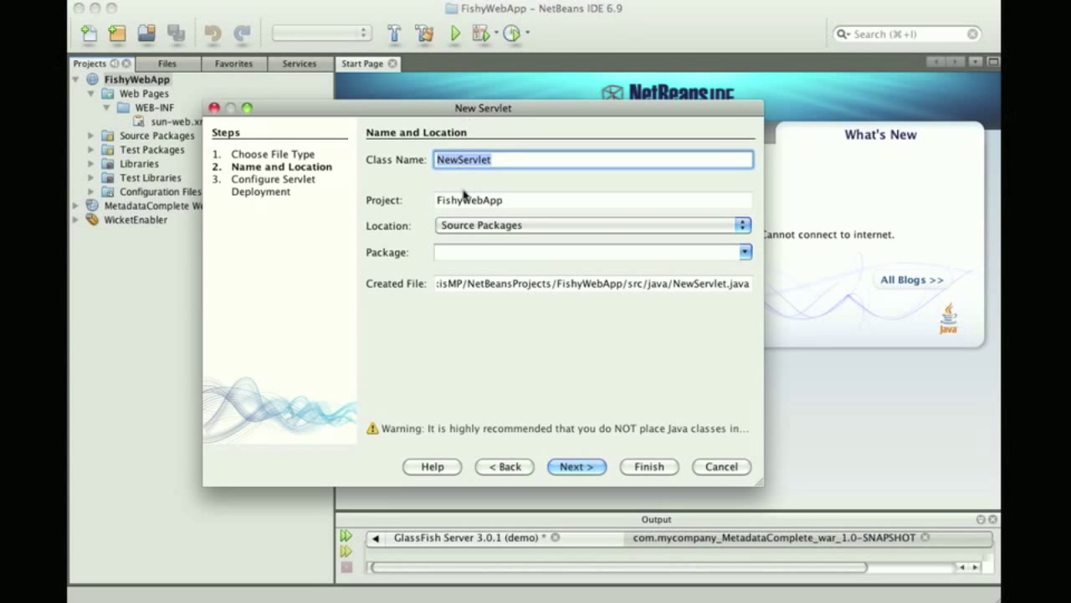
text(Suspec)
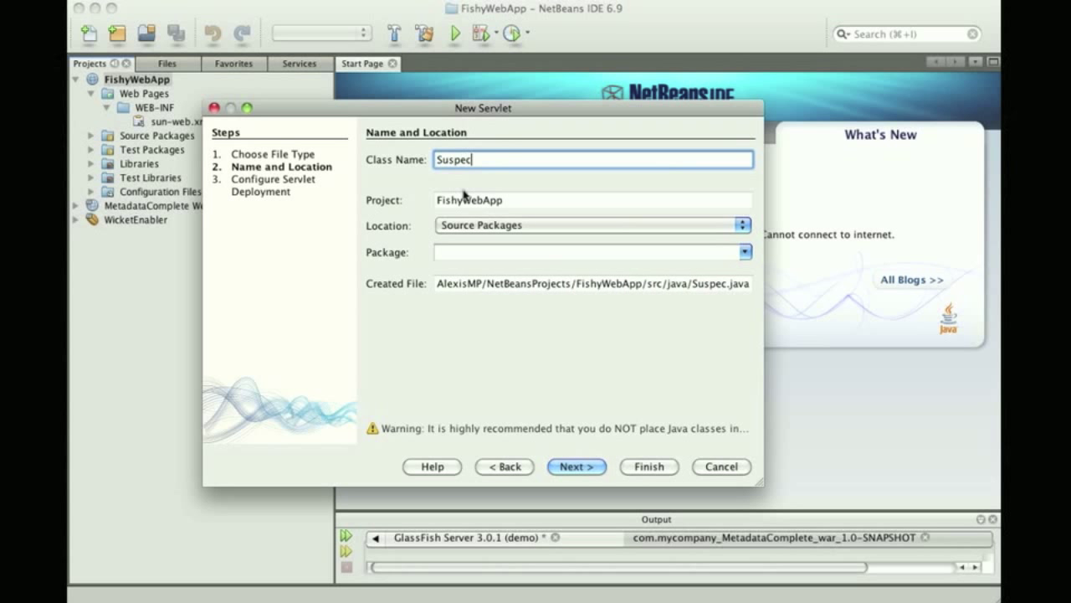
text(tServlet)
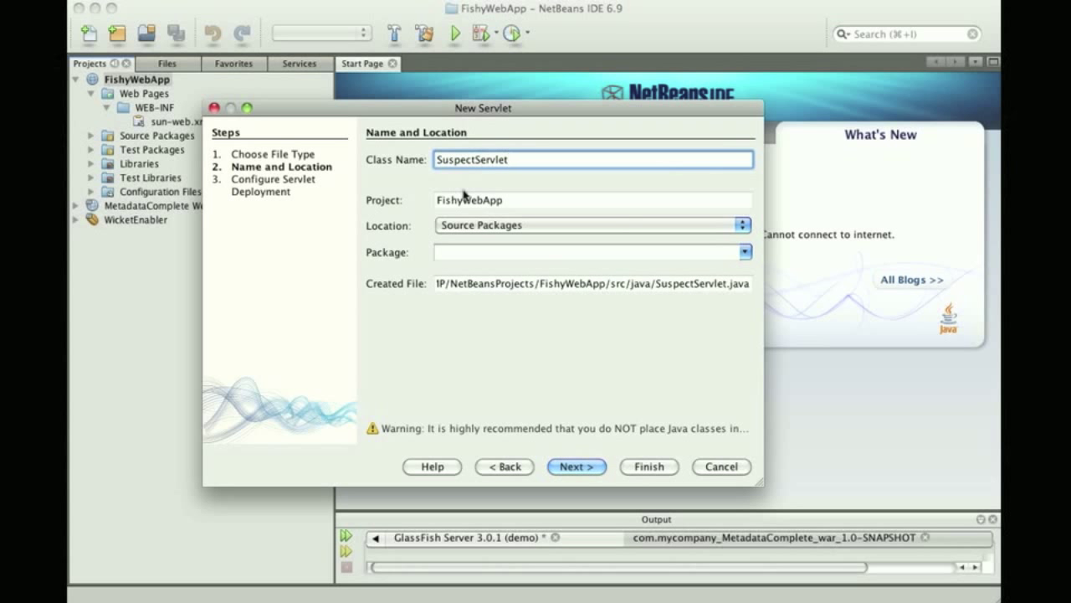
text(web)
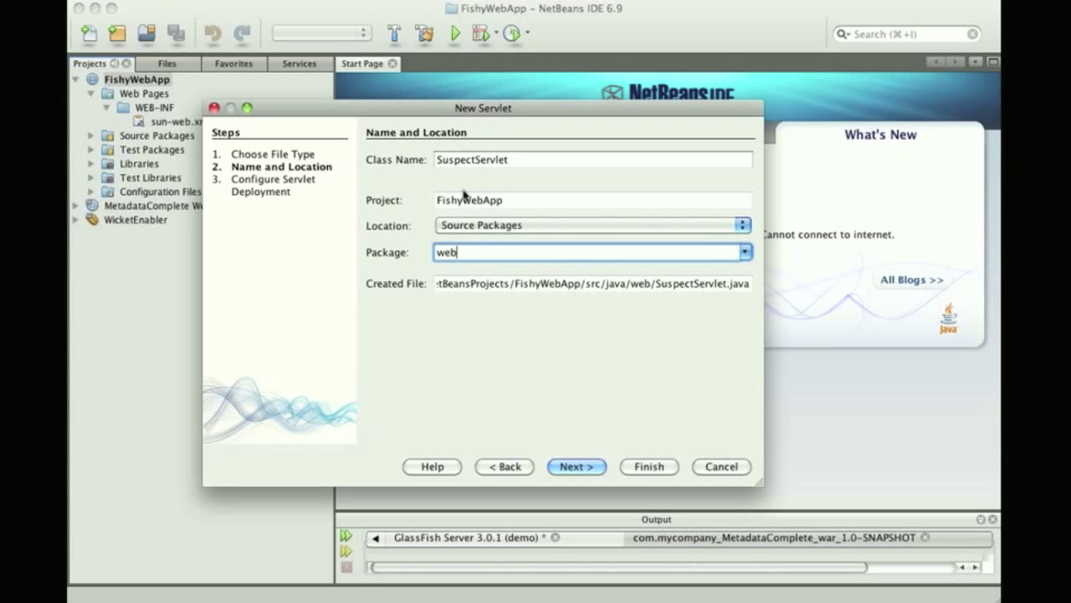
click(576, 465)
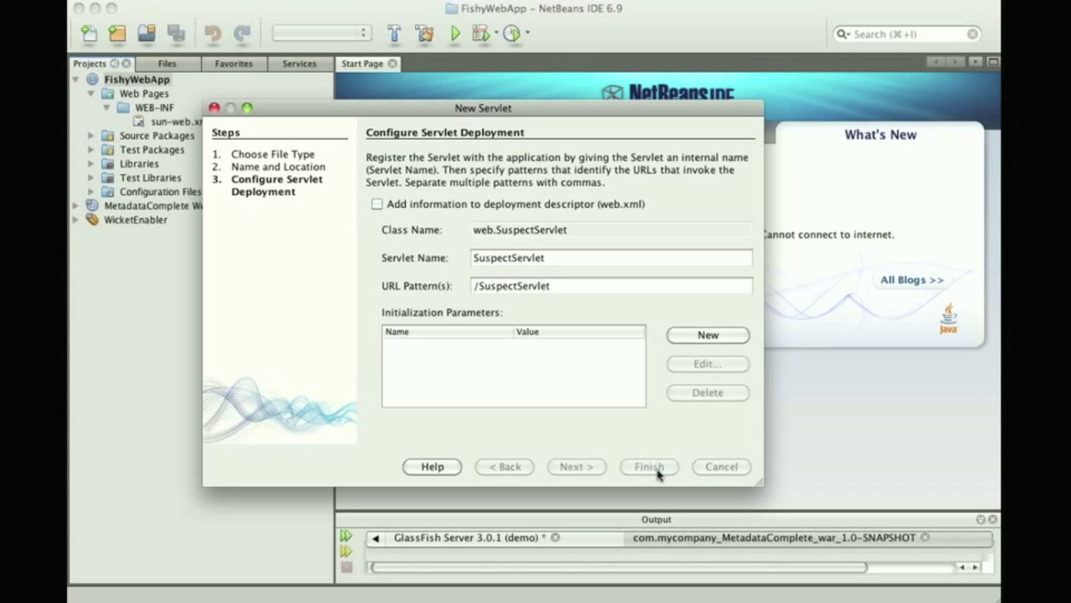
click(650, 466)
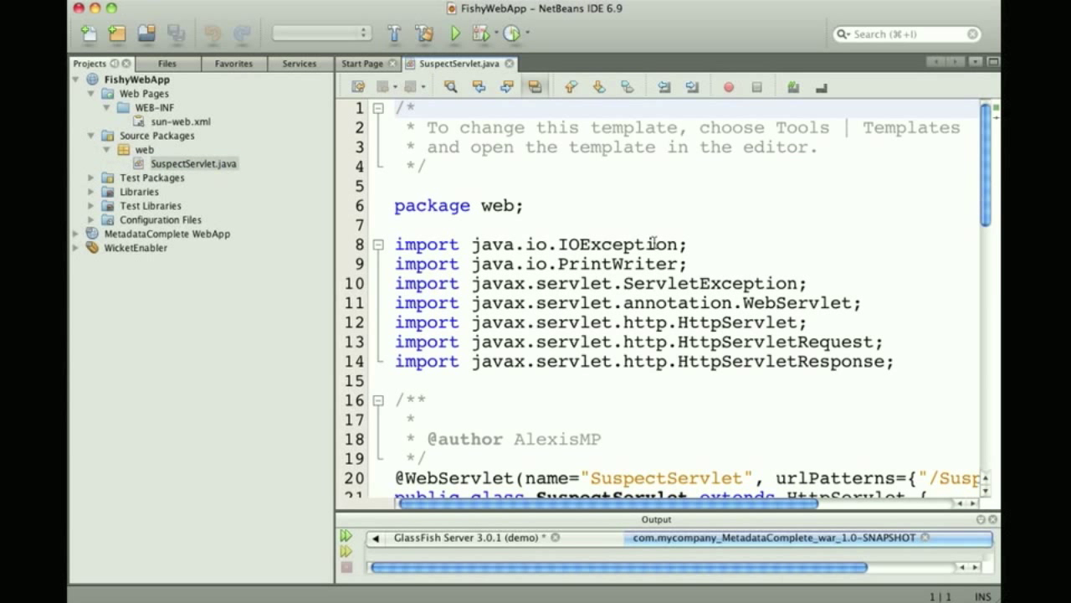
- Review SuspectServlet.java and run FishyWebApp on the server
scroll(down, 3)
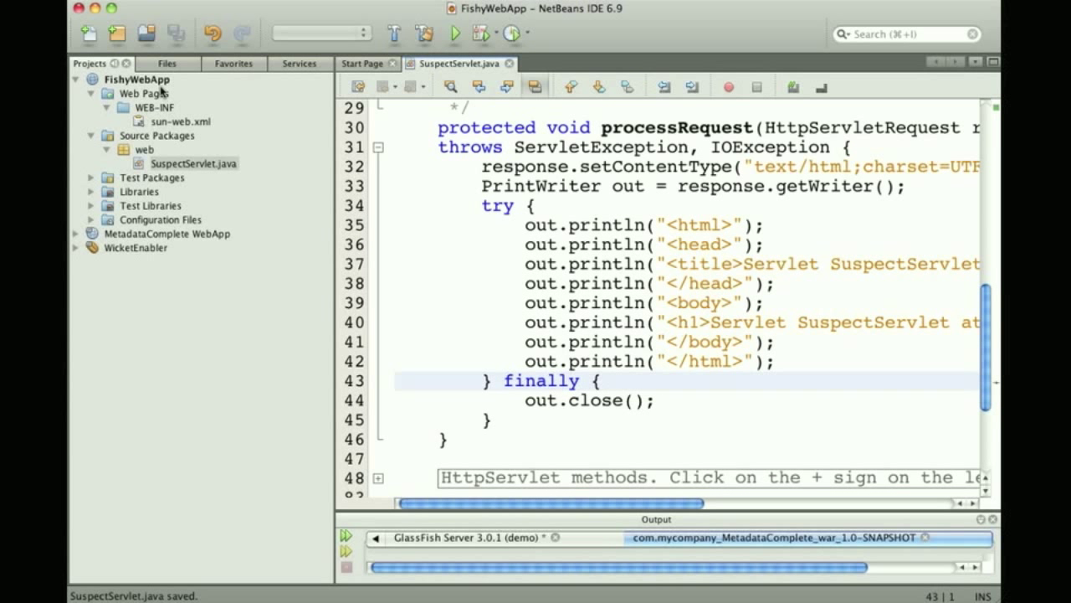
click(455, 33)
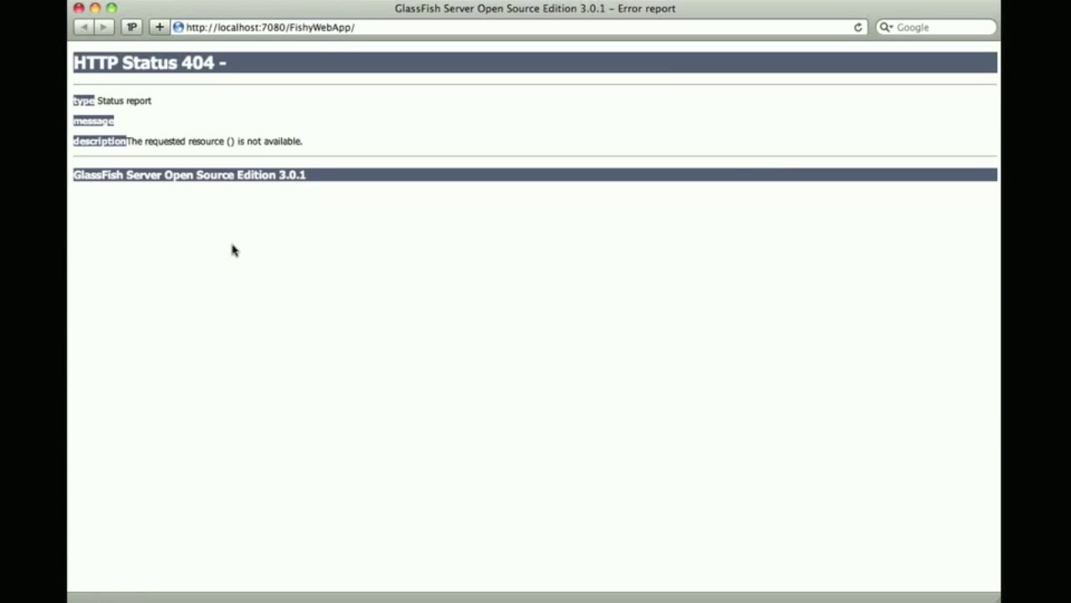
- Append SuspectServlet to the FishyWebApp URL in the browser address bar
text(SuspectSe)
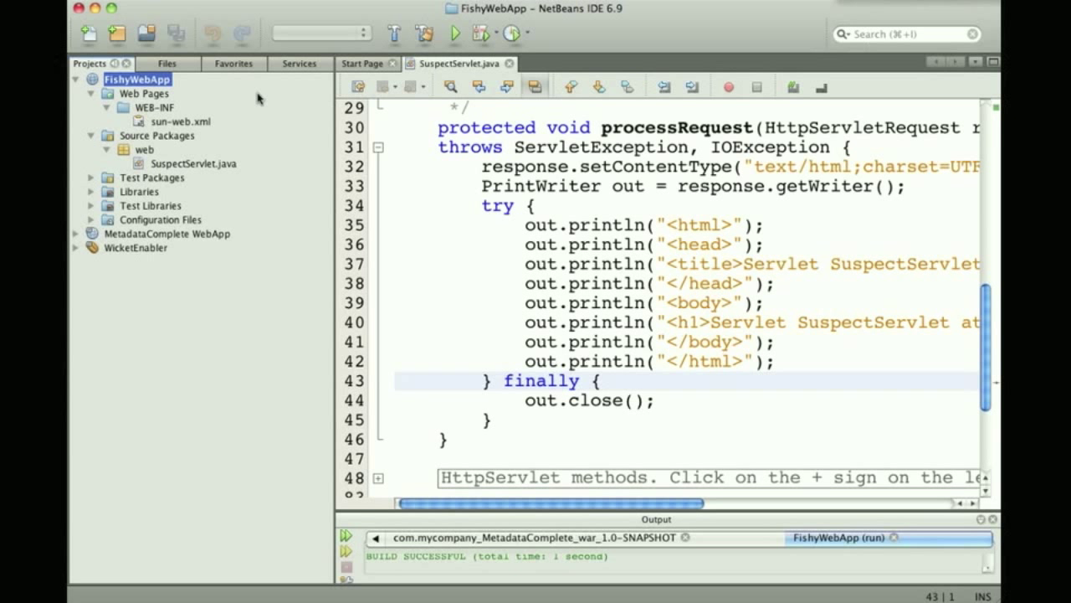
- Collapse FishyWebApp, expand MetadataComplete WebApp's sources and open HelloWorld.html
click(75, 79)
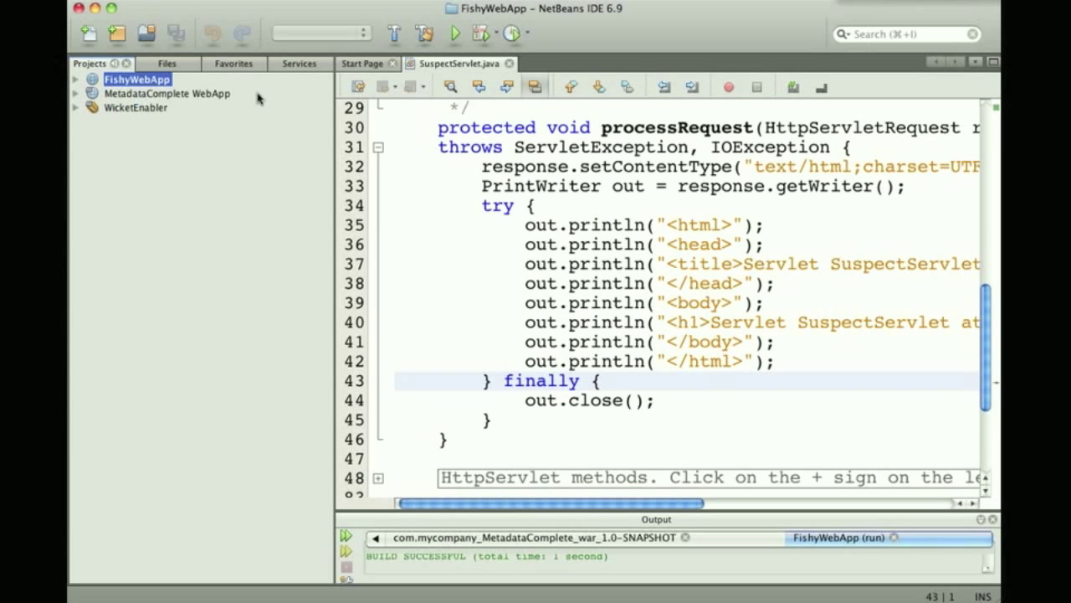
click(167, 94)
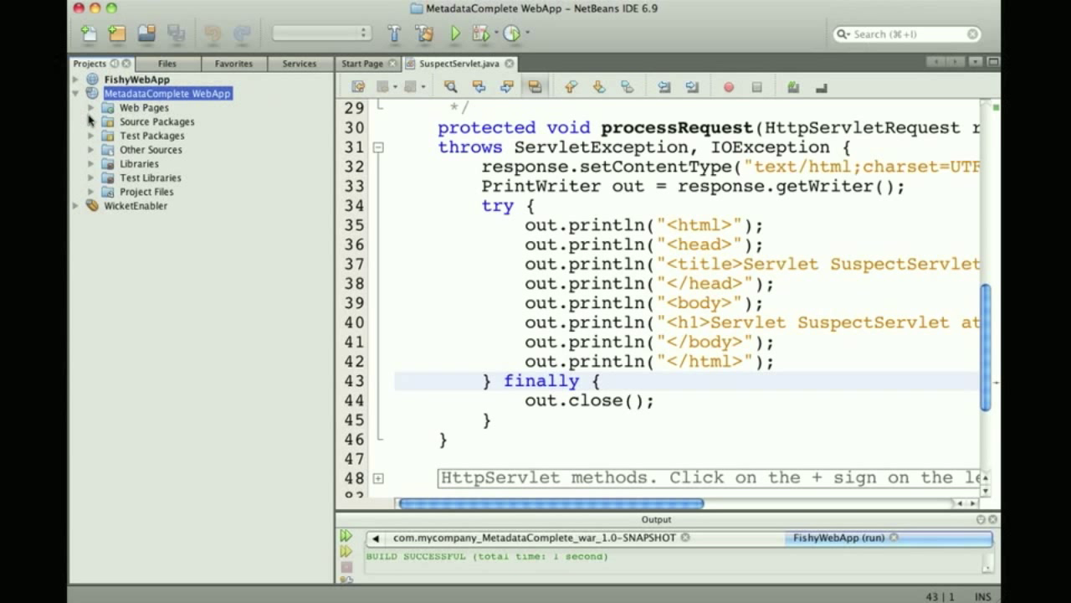
click(90, 121)
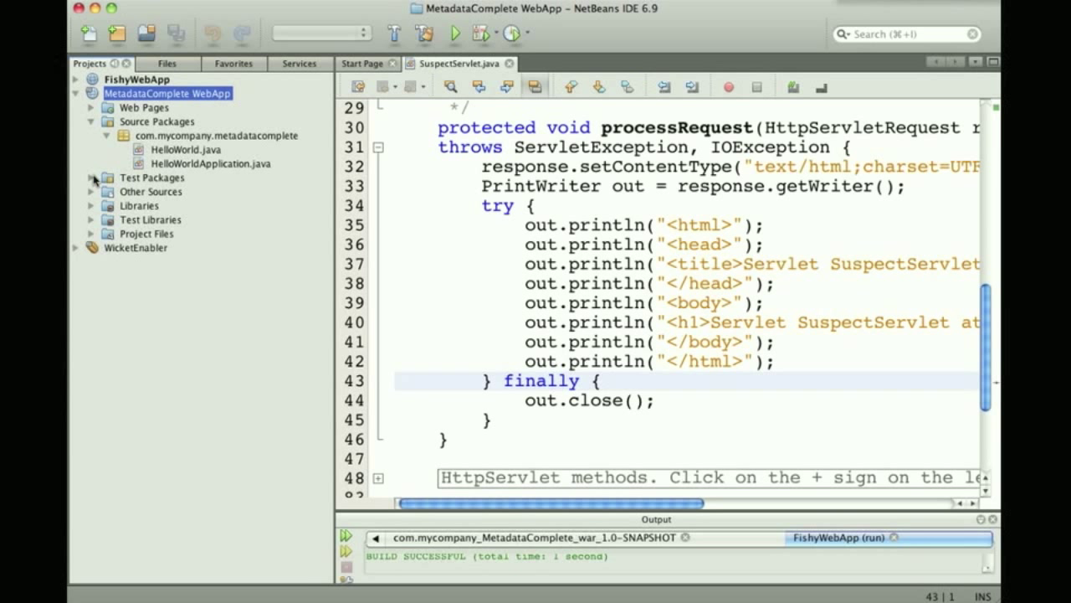
click(90, 191)
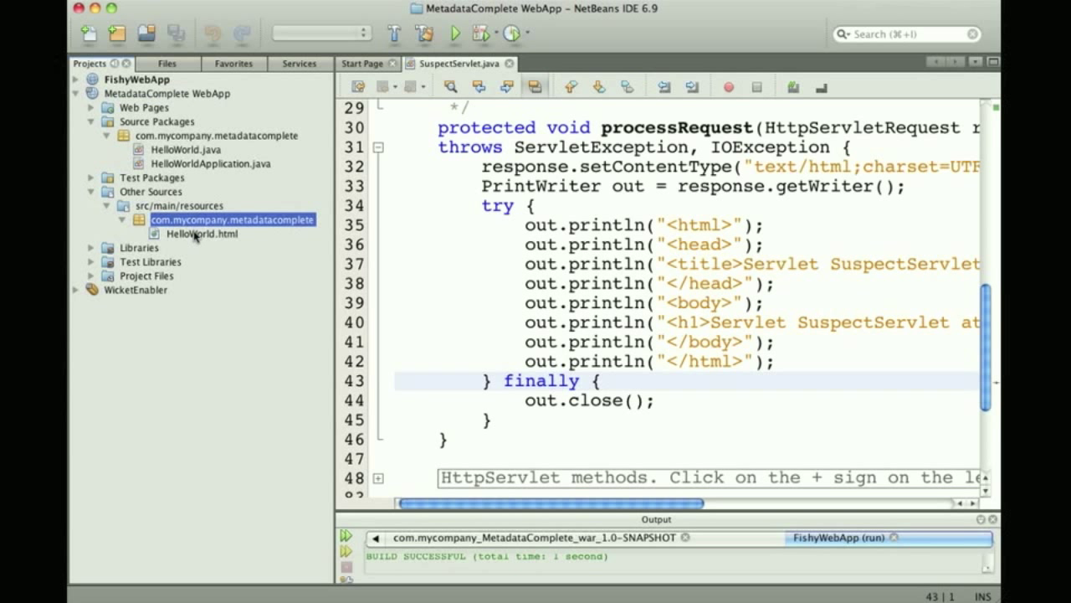
double_click(201, 235)
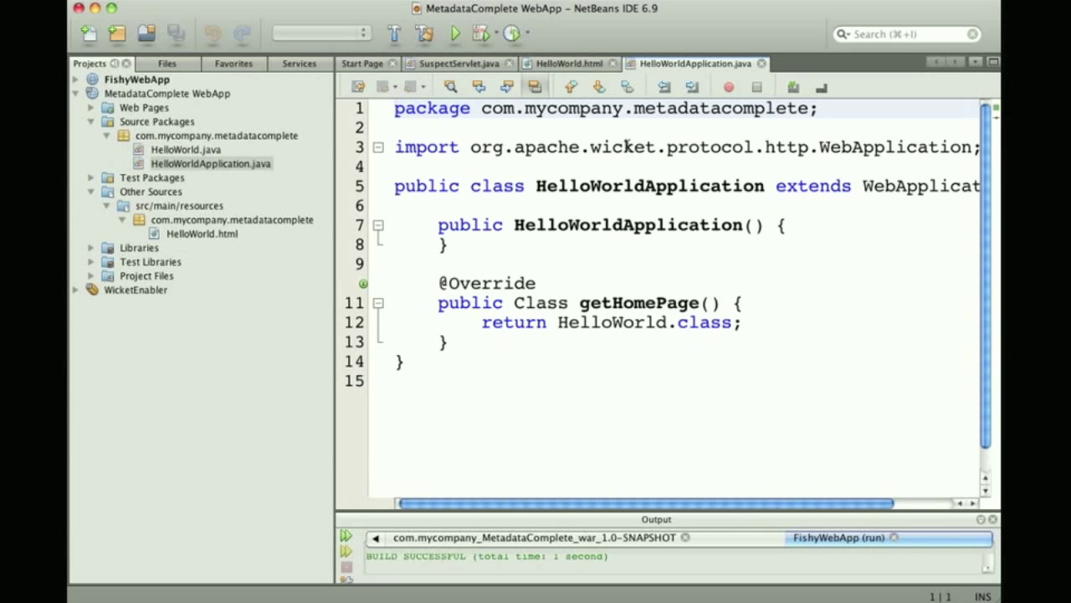
- Expand the project's Libraries and Web Pages nodes to reveal WEB-INF
click(623, 147)
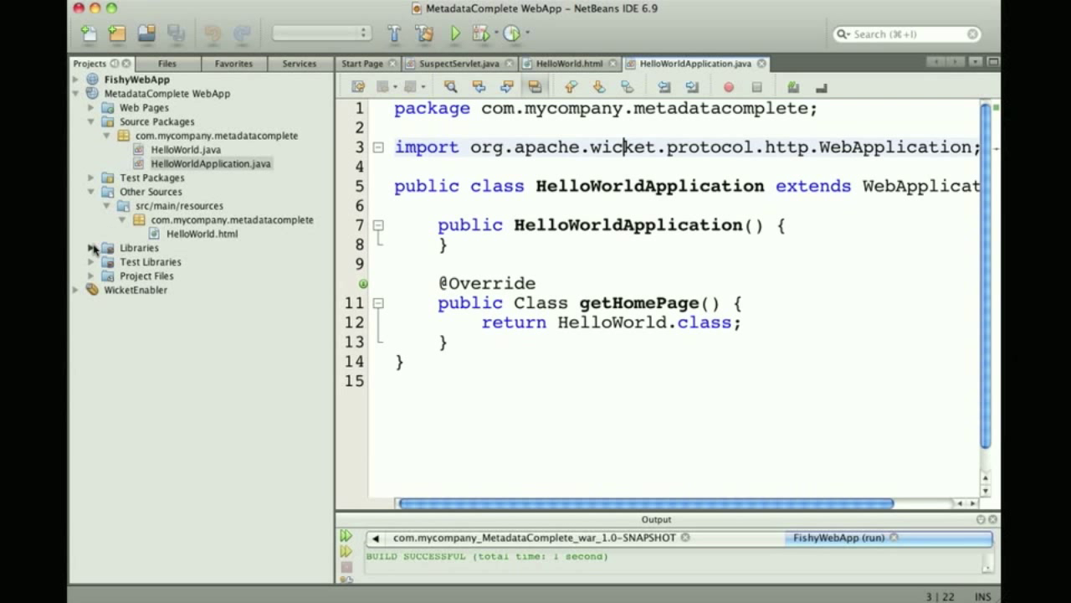
click(90, 247)
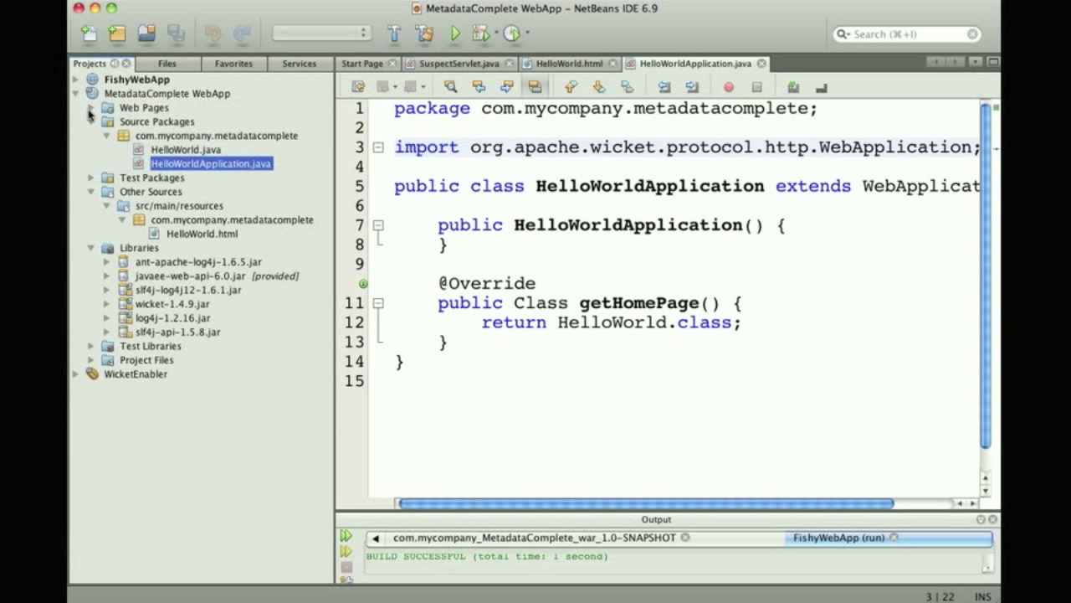
click(90, 107)
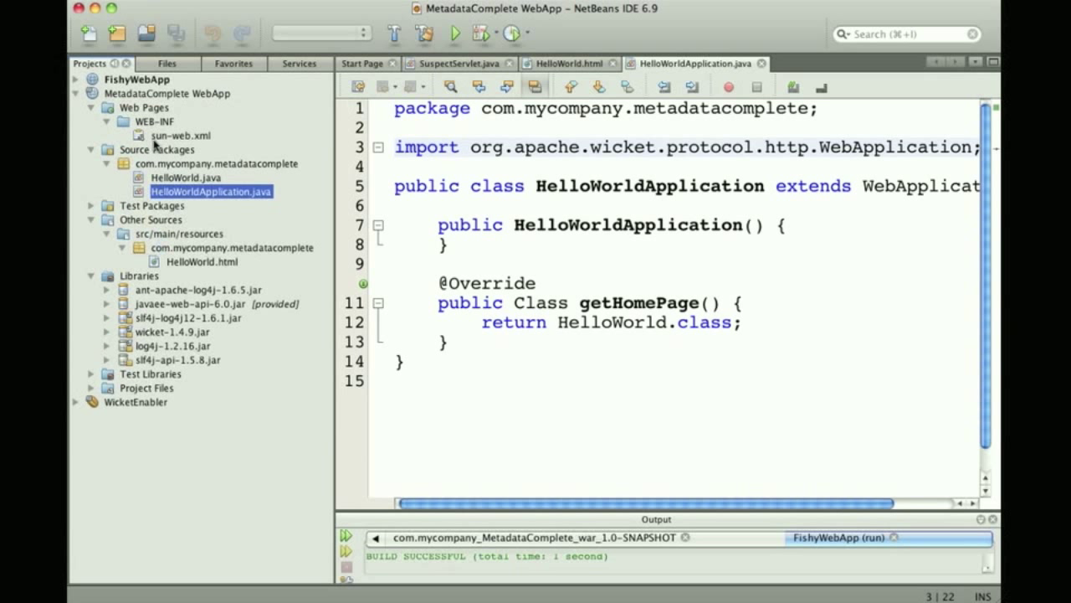
mouse_move(137, 290)
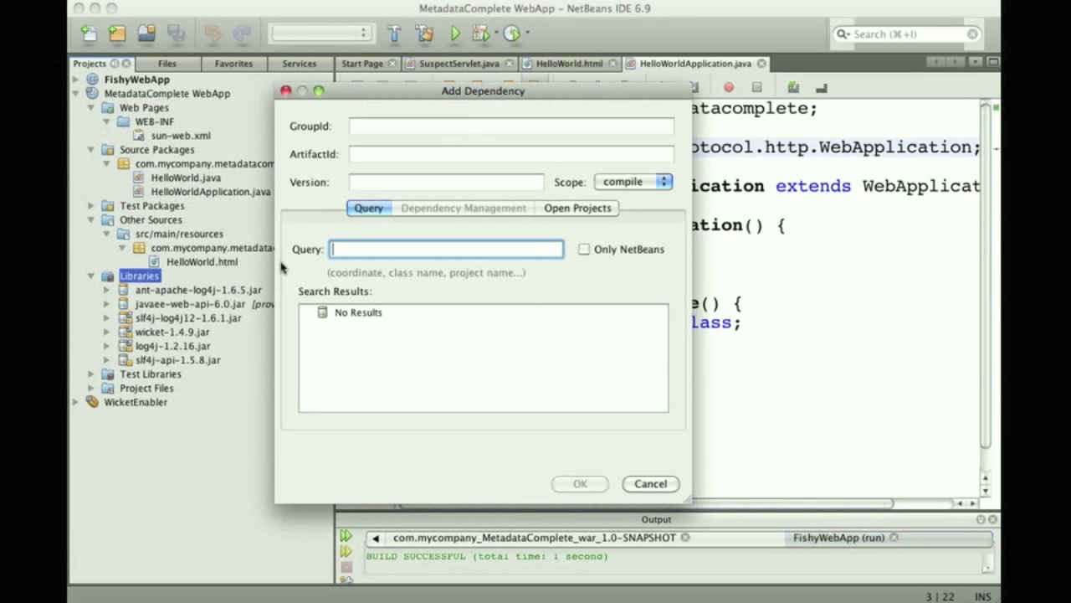
- Add the open WicketEnabler project as a dependency from the Open Projects list
click(577, 208)
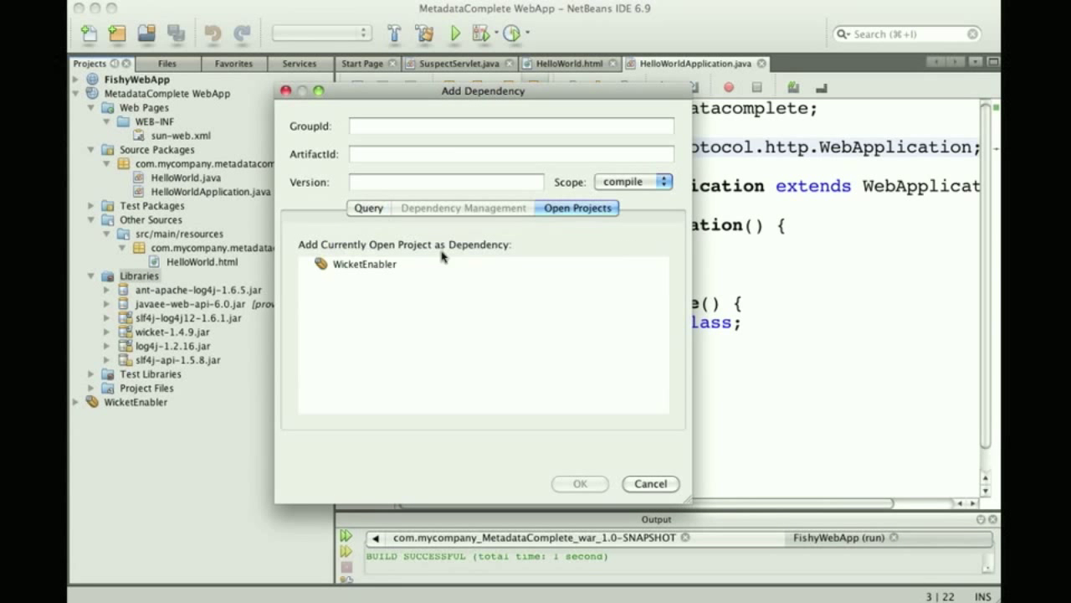
click(649, 482)
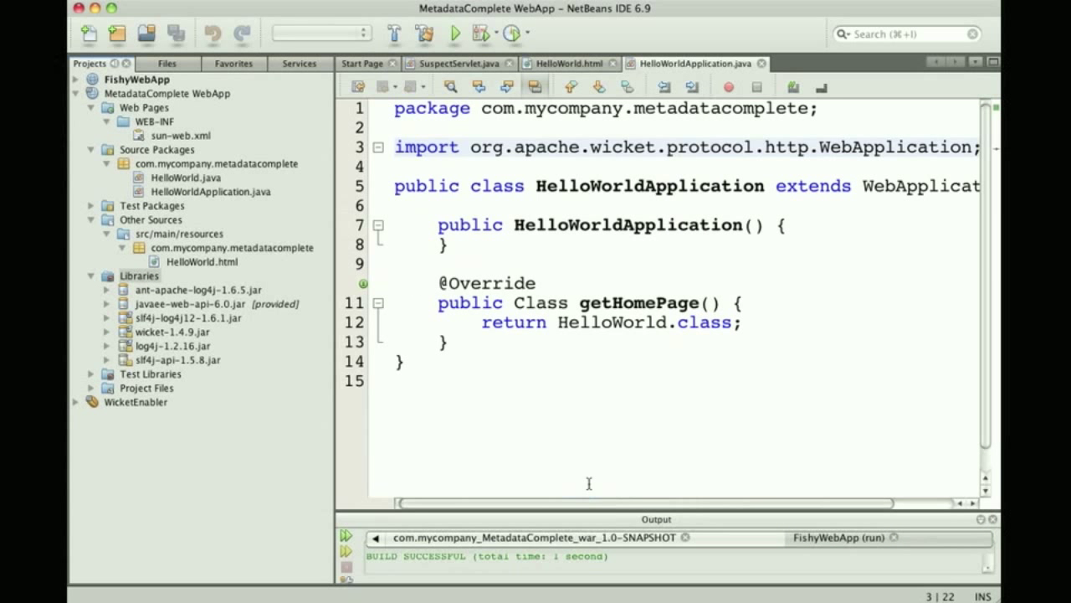
click(138, 275)
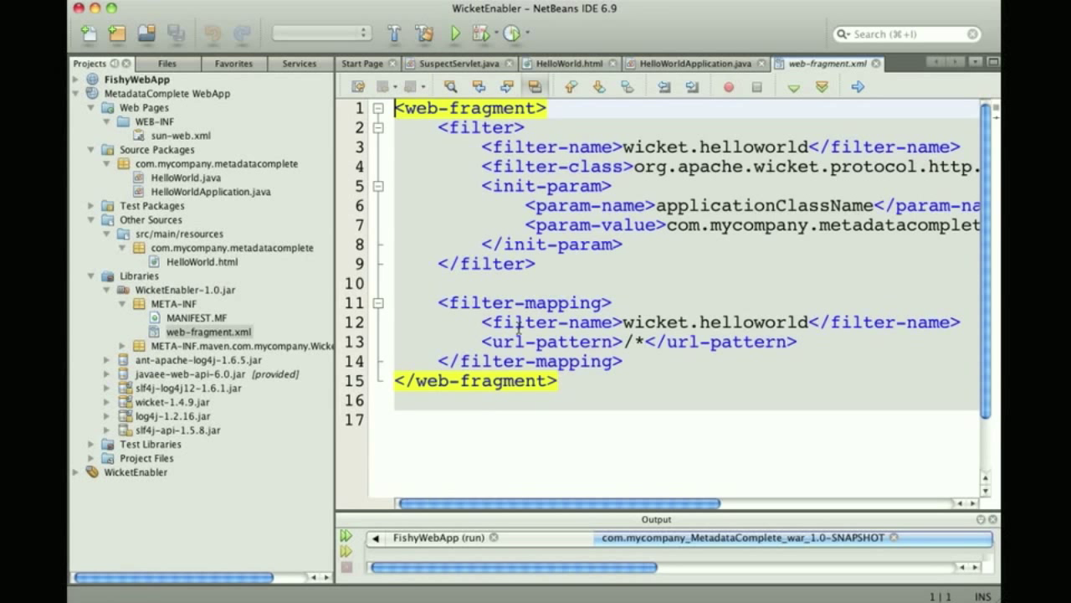
- Select MetadataComplete WebApp and run it on the server
click(167, 94)
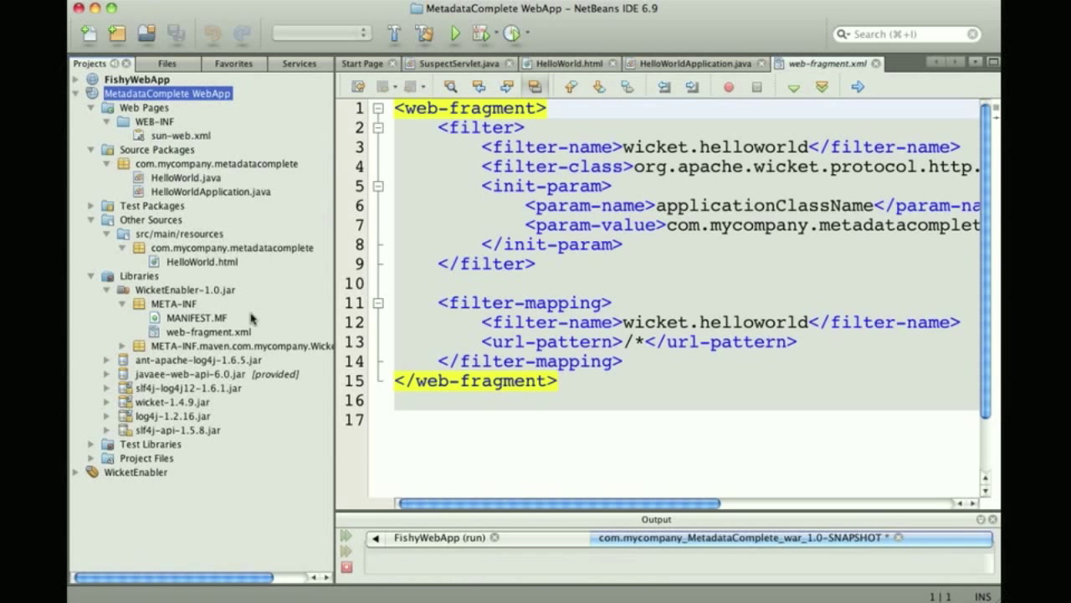
click(455, 33)
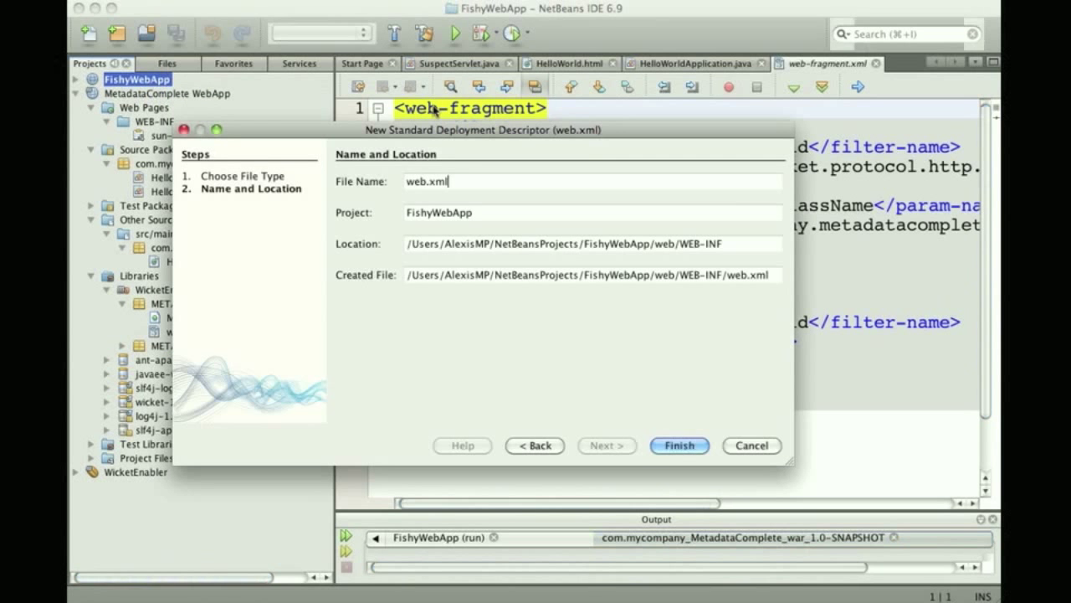
- Finish the web.xml descriptor wizard for FishyWebApp and view its XML source
click(679, 445)
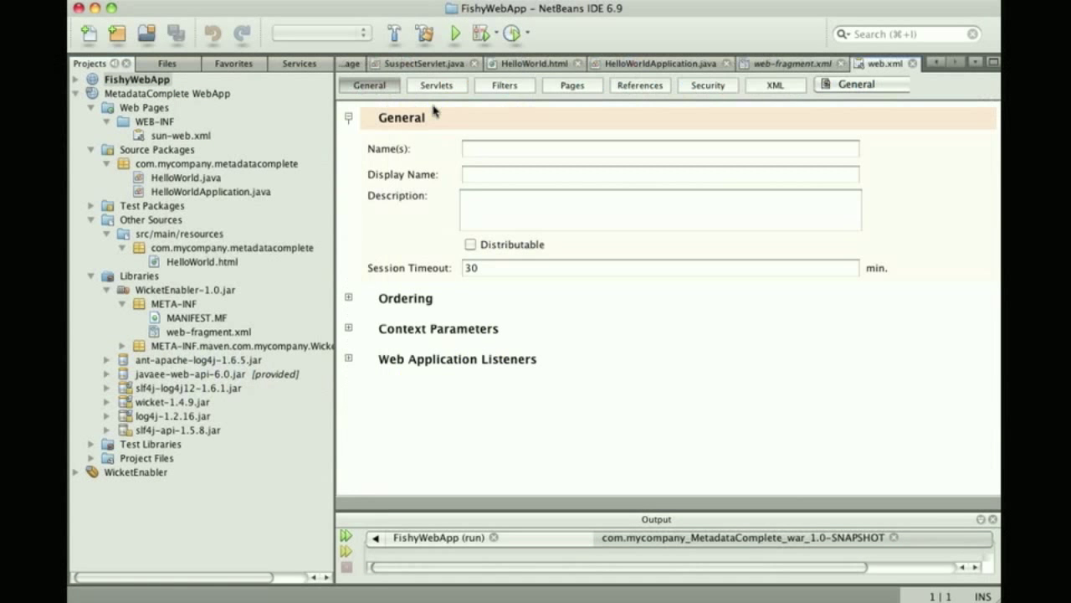
click(774, 84)
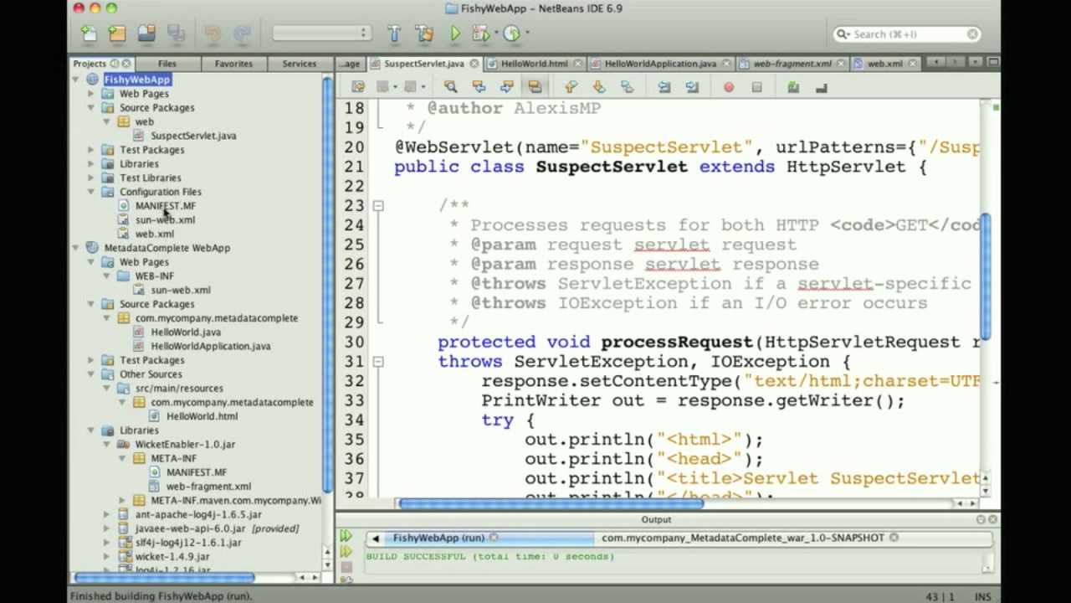
- Create web.xml for MetadataComplete WebApp and set metadata-complete="true" in its XML source
right_click(125, 248)
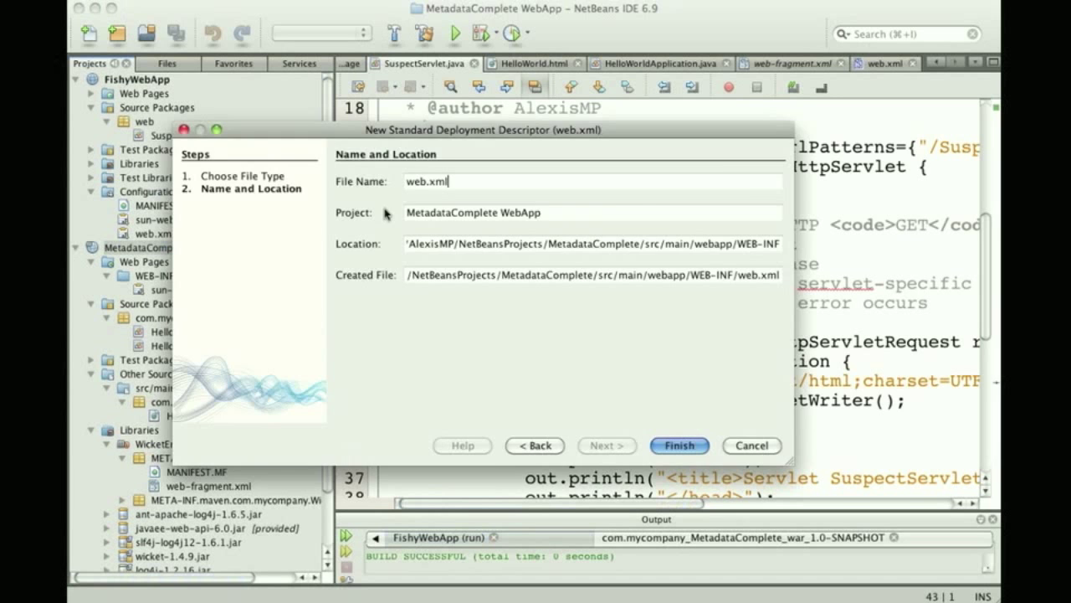
click(680, 445)
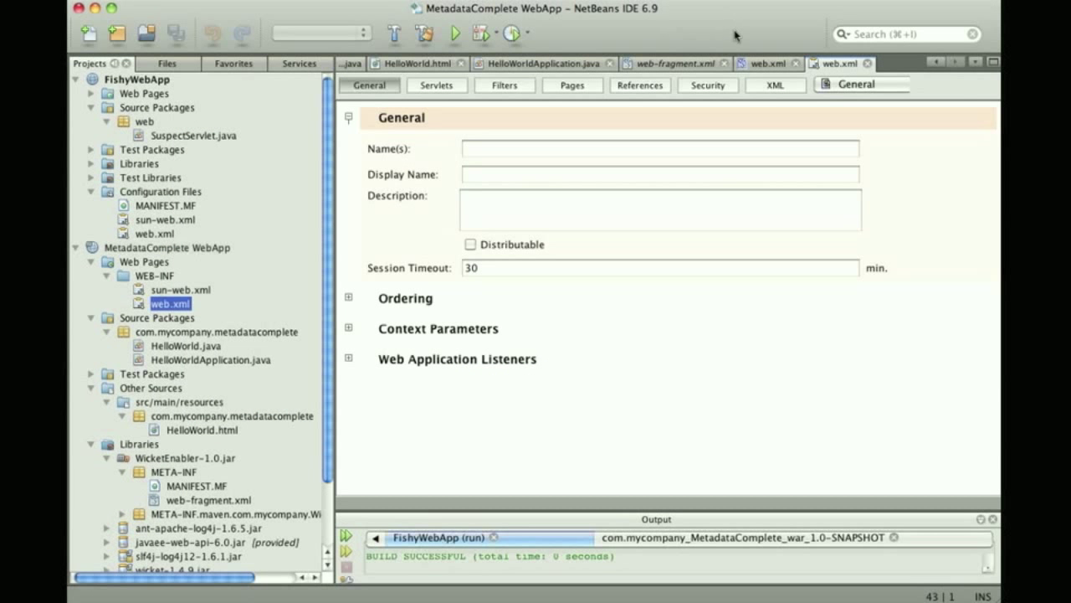
click(773, 83)
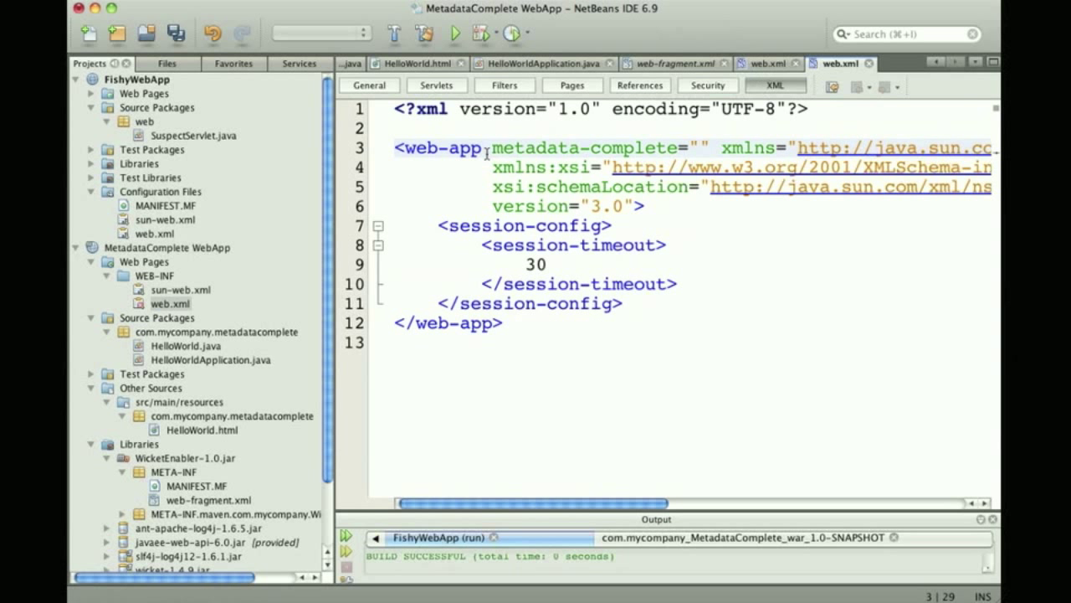
text(true)
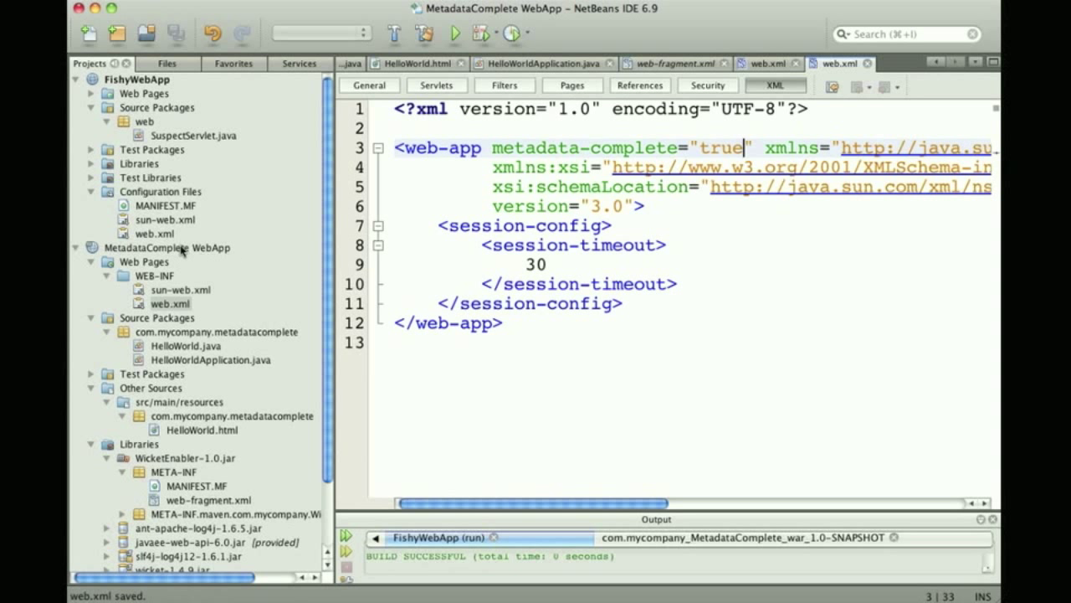
- Select MetadataComplete WebApp and run it again
click(167, 248)
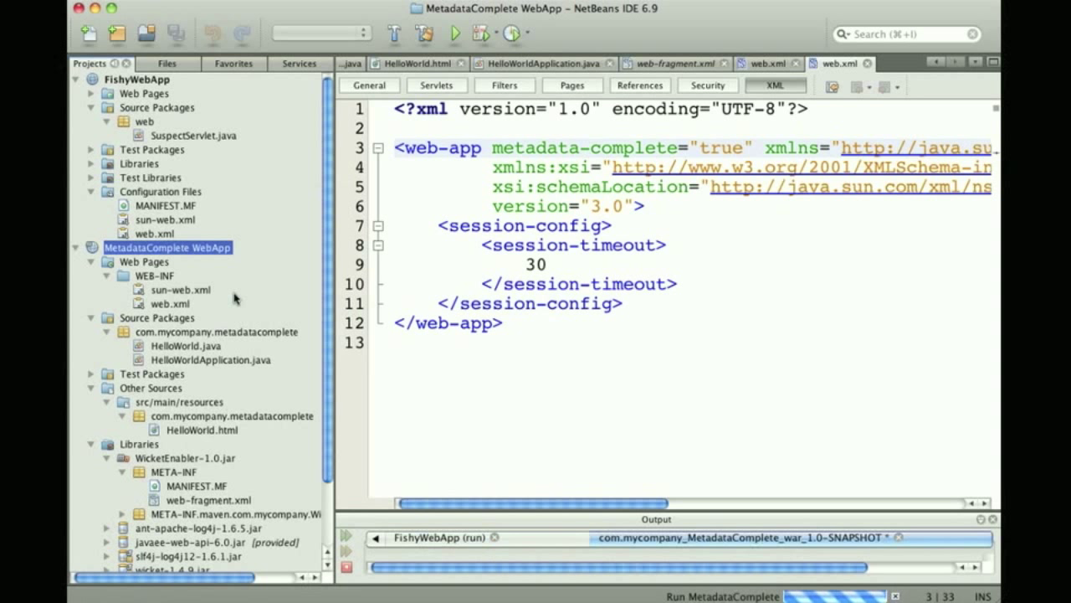
click(455, 33)
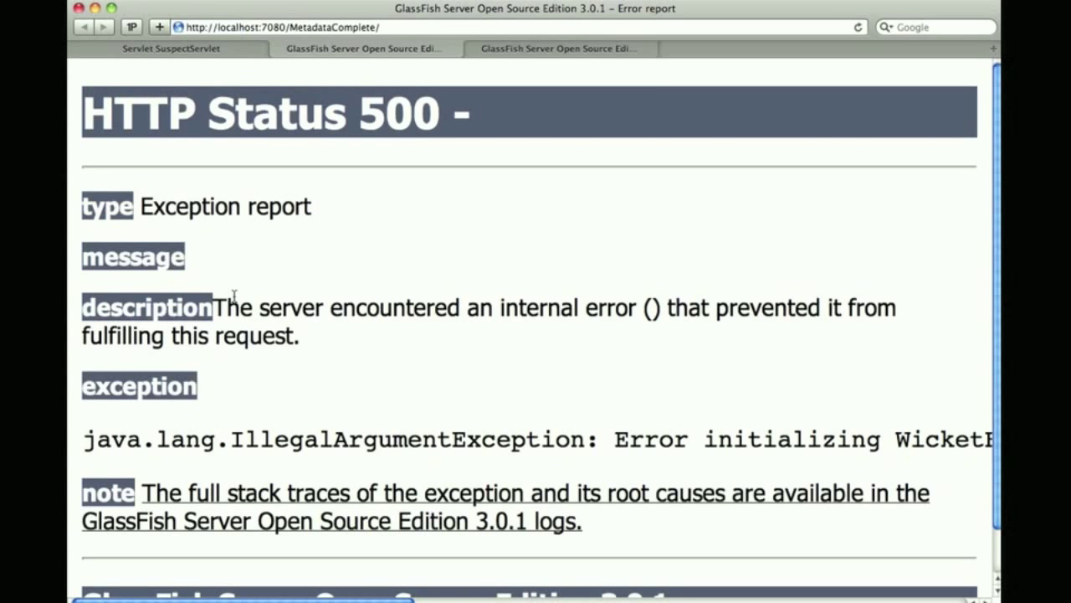